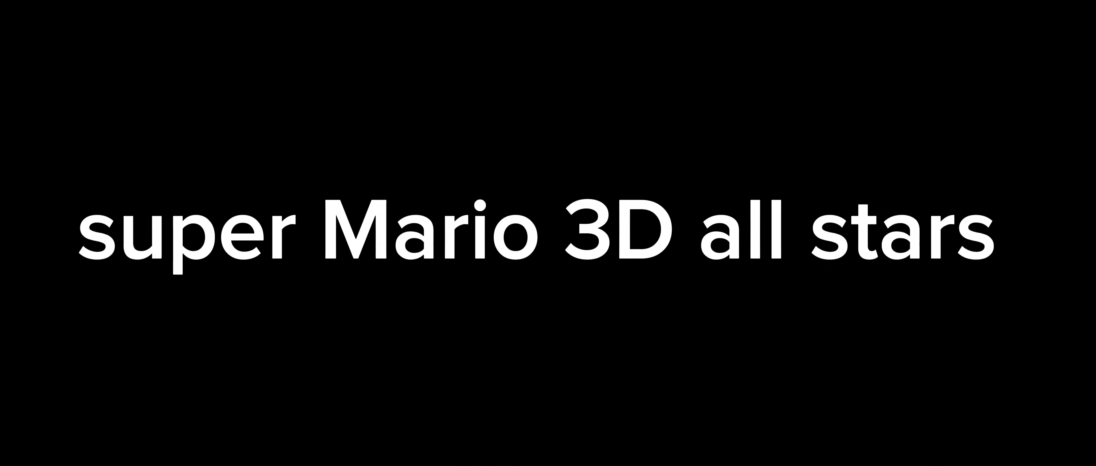
{"action": "type", "text": "pokemon"}
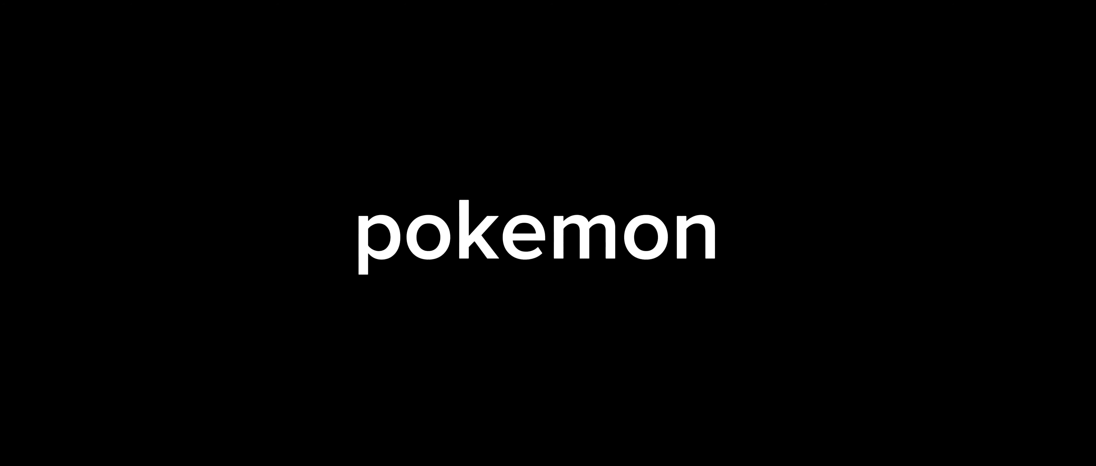